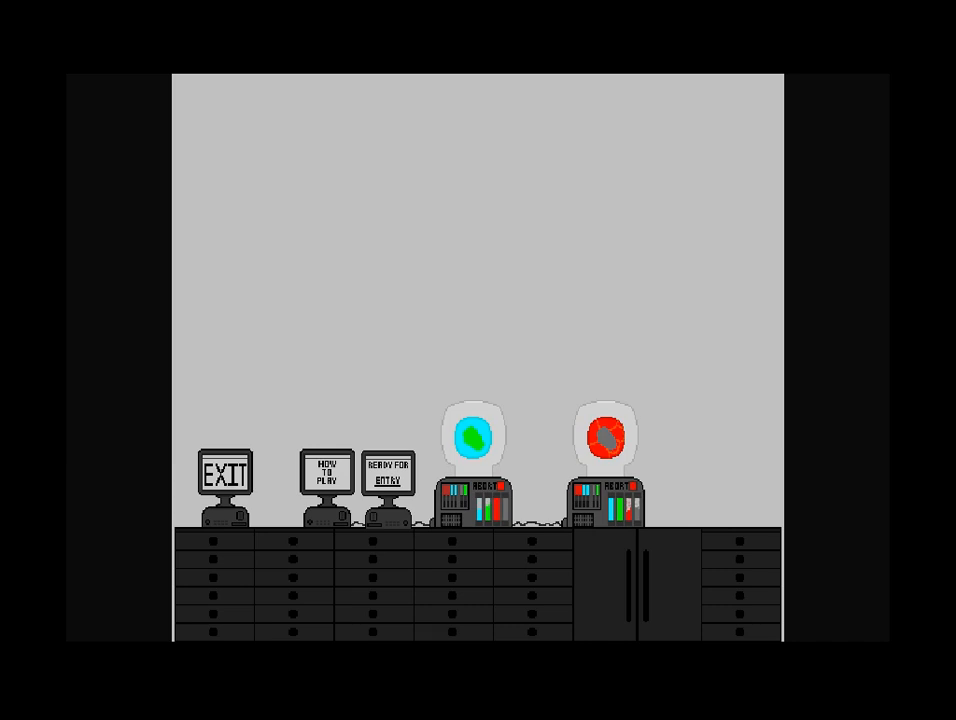
Bring up the how-to-play instructions from the desk monitor
{"action": "left_click", "coordinate": [324, 472]}
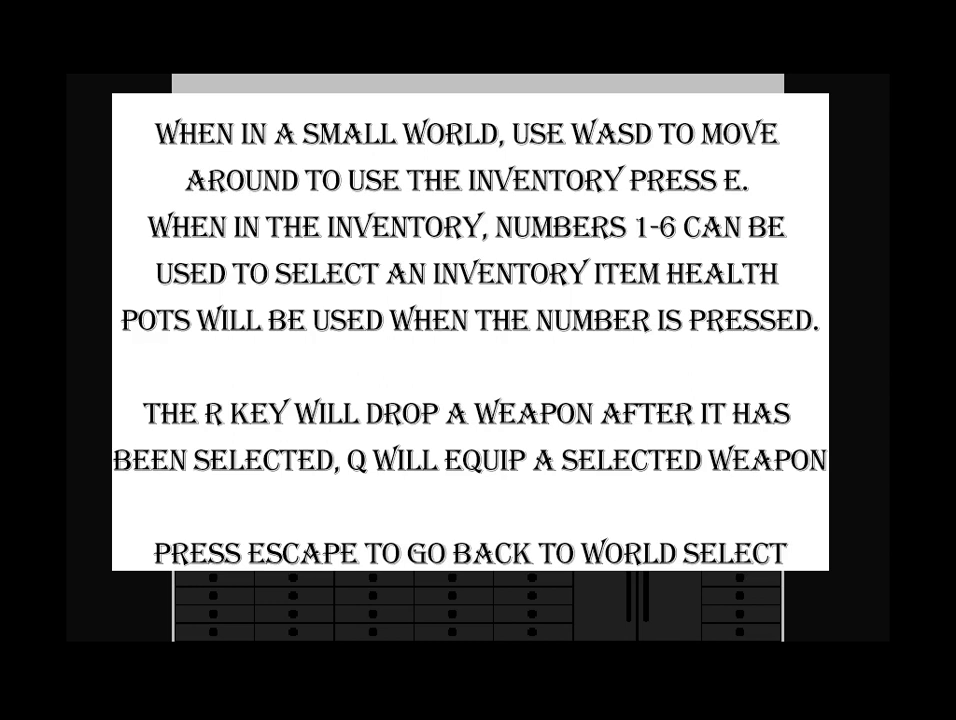
{"action": "key", "text": "Escape"}
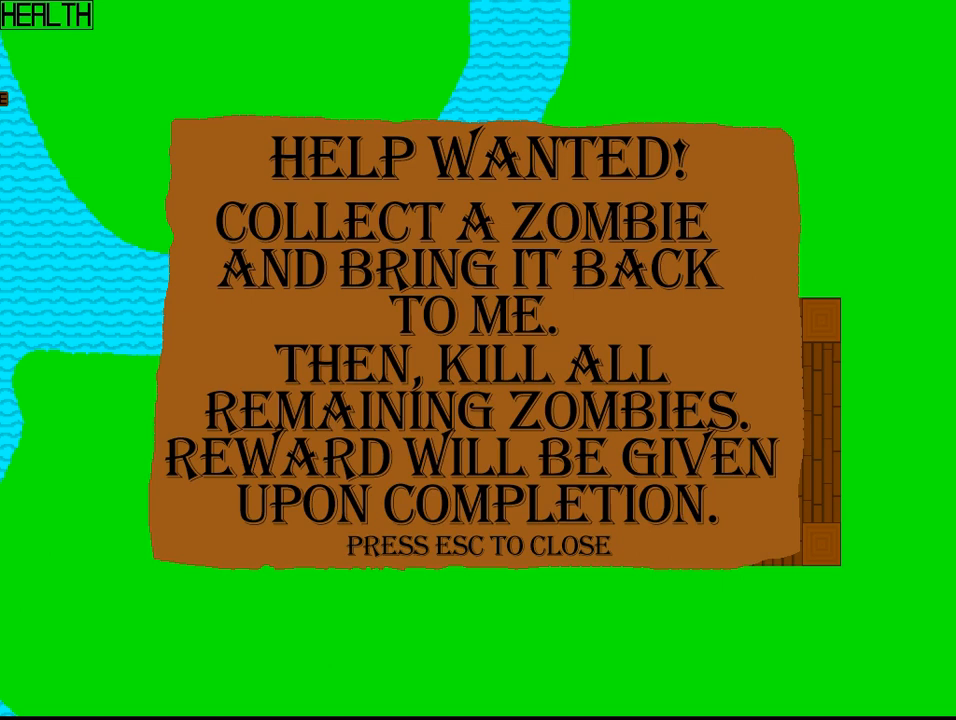
Dismiss the overlay while the Help Wanted zombie quest notice stays on screen
{"action": "key", "text": "Escape"}
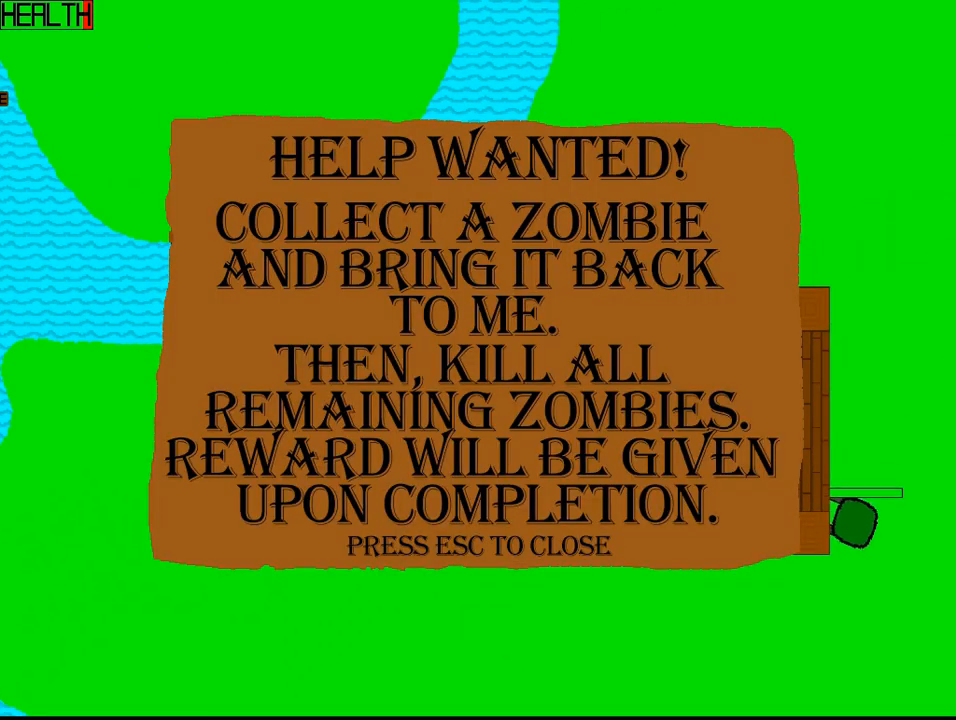
Close the Help Wanted notice to reveal the grassy island with the wooden platform
{"action": "key", "text": "Escape"}
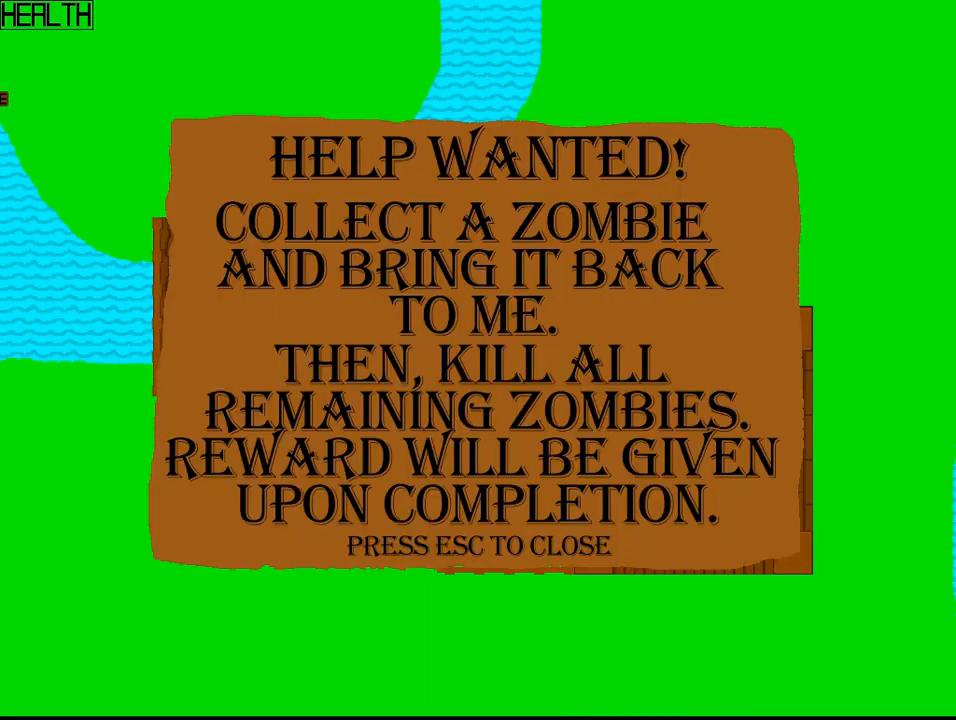
{"action": "key", "text": "Escape"}
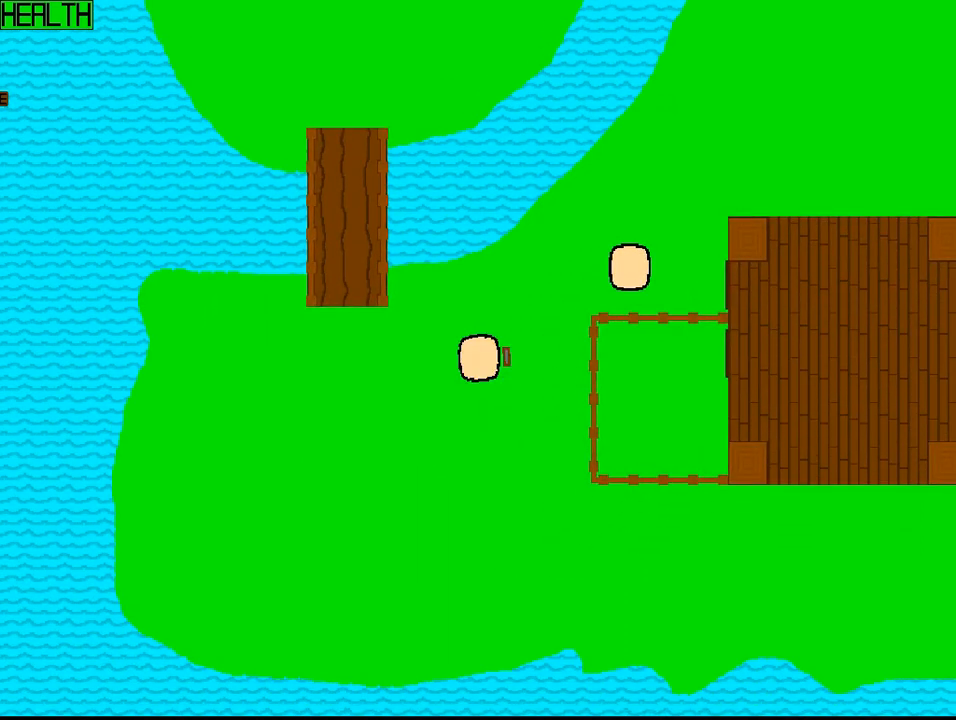